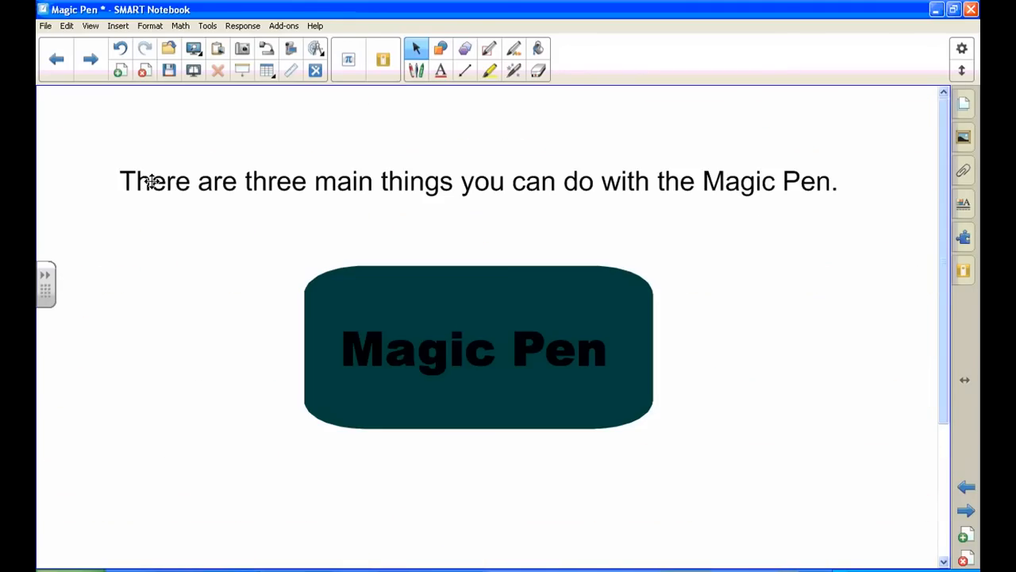
mouse_move(168, 178)
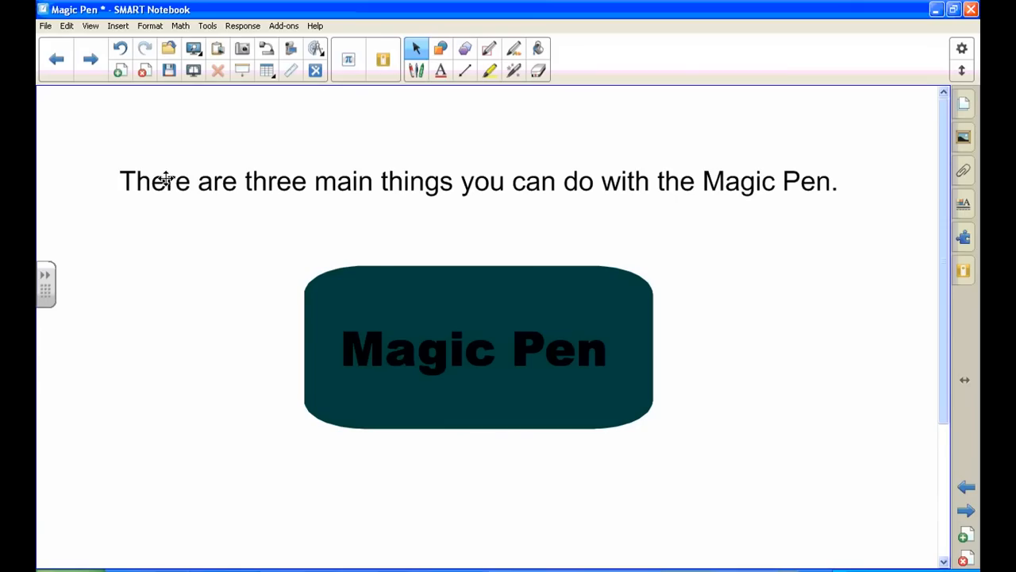
mouse_move(514, 71)
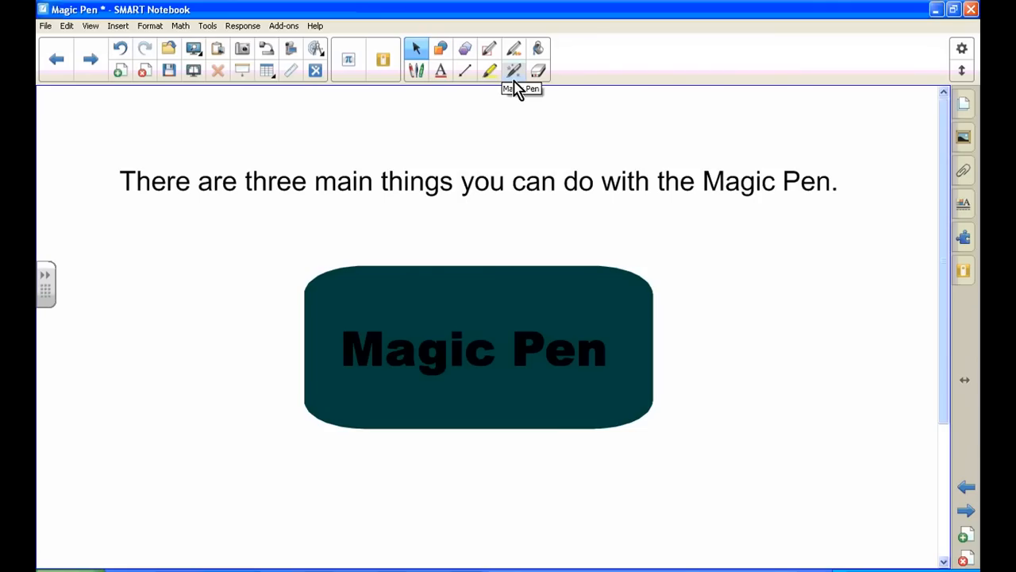
mouse_move(419, 73)
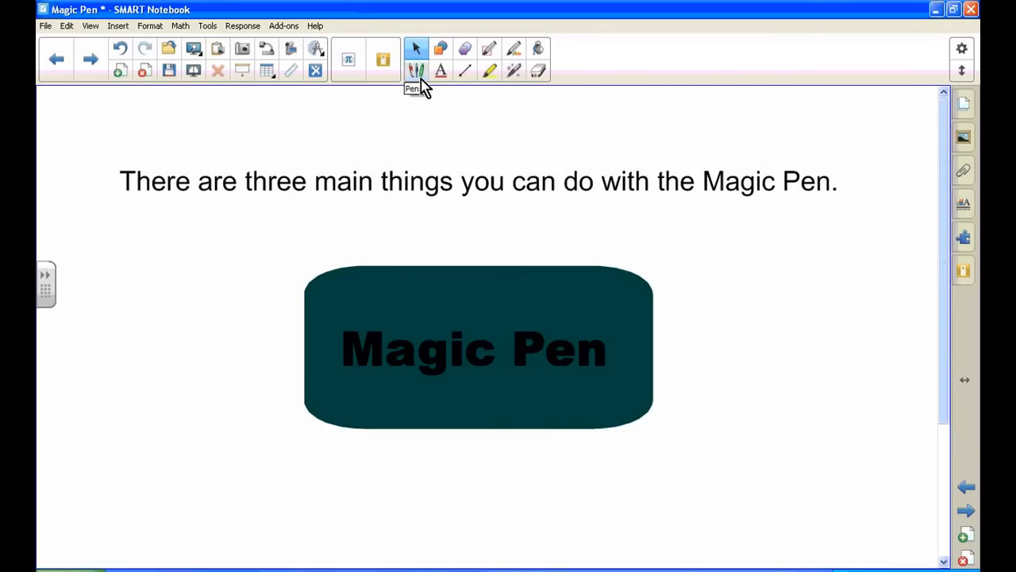
Step: Make the Magic Pen the active drawing tool via the Pens tool's Pen Type list
left_click(418, 70)
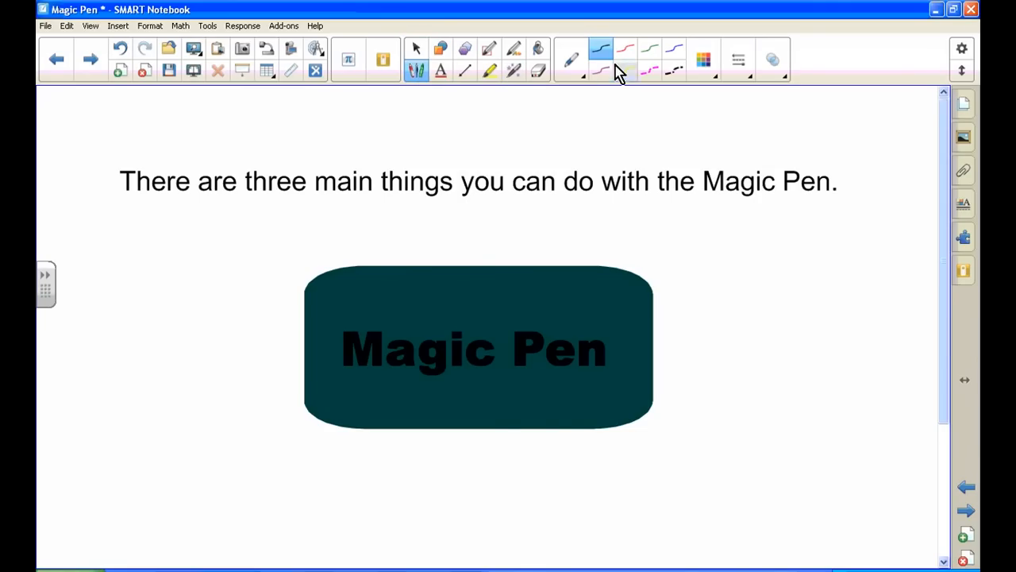
mouse_move(571, 64)
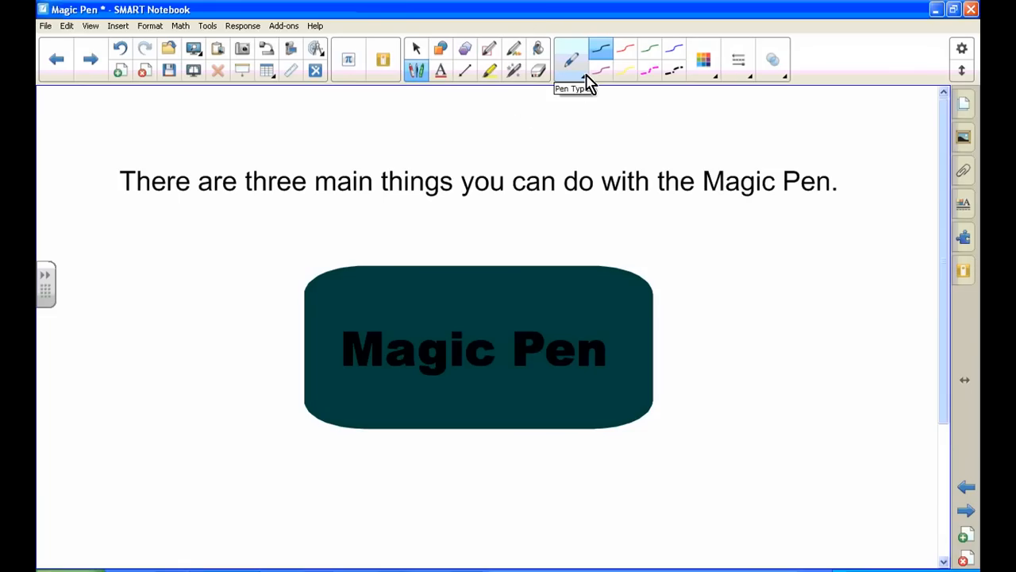
left_click(569, 76)
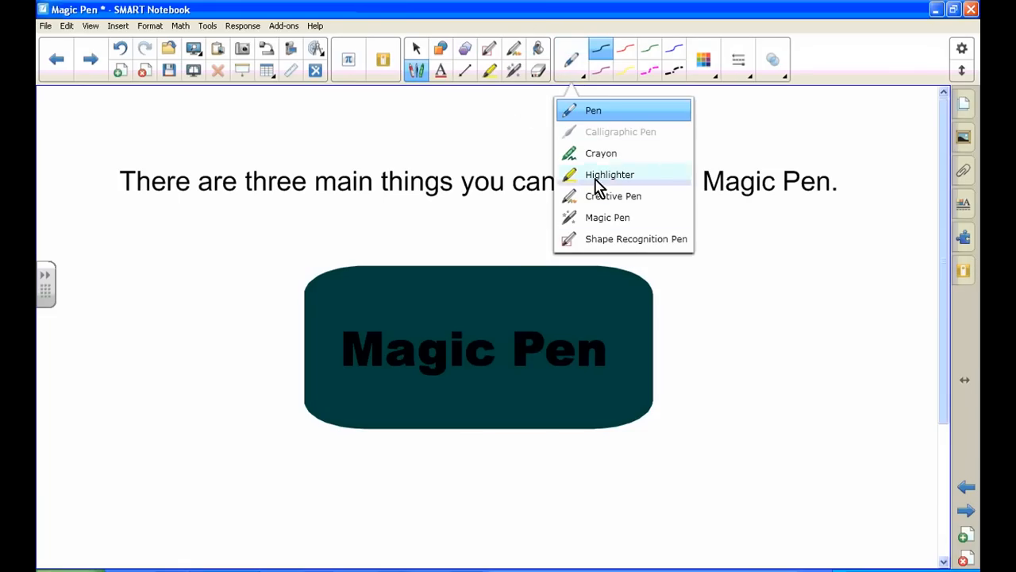
left_click(610, 174)
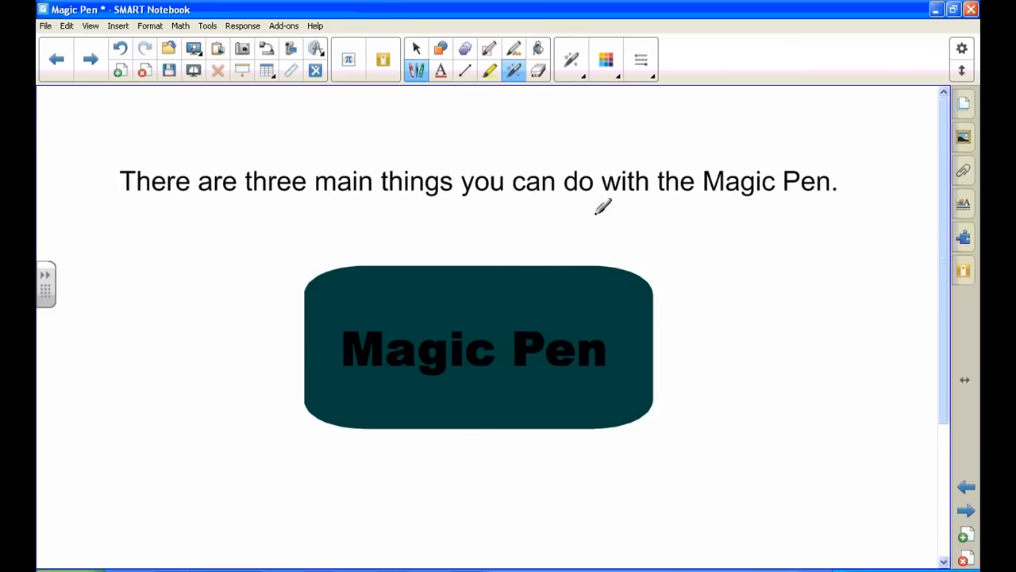
mouse_move(679, 196)
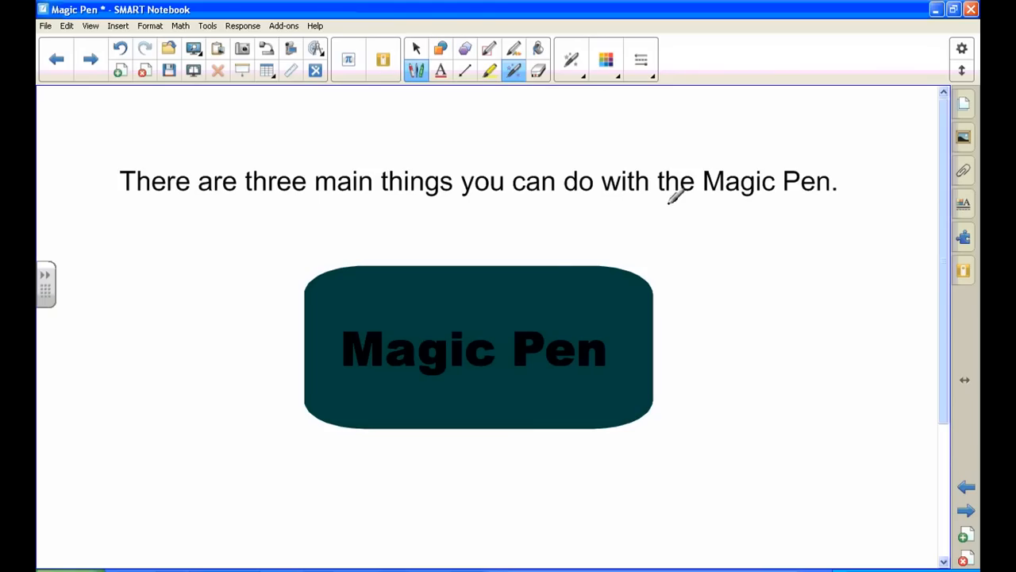
mouse_move(705, 208)
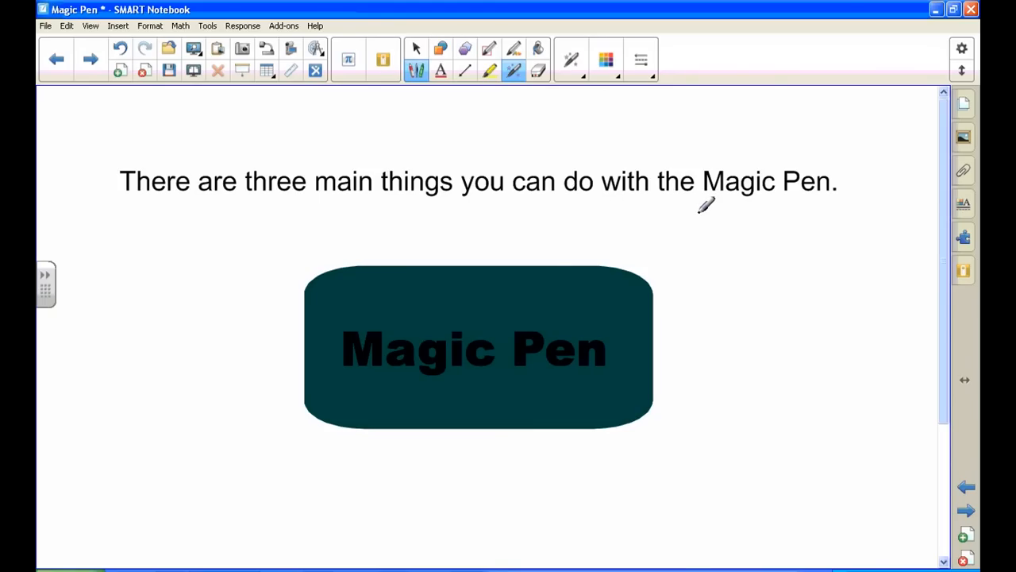
mouse_move(701, 205)
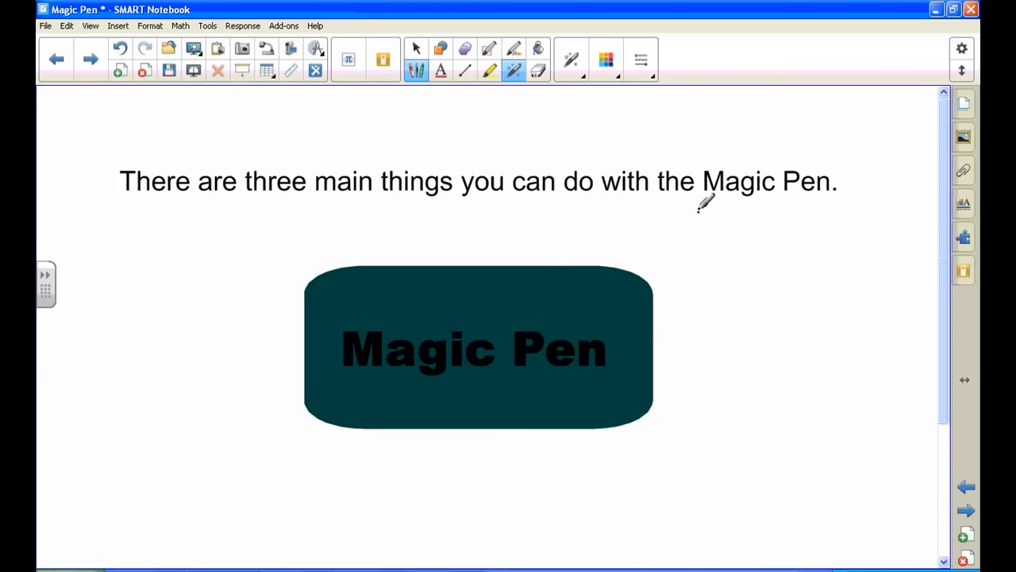
left_click_drag(697, 210, 756, 205)
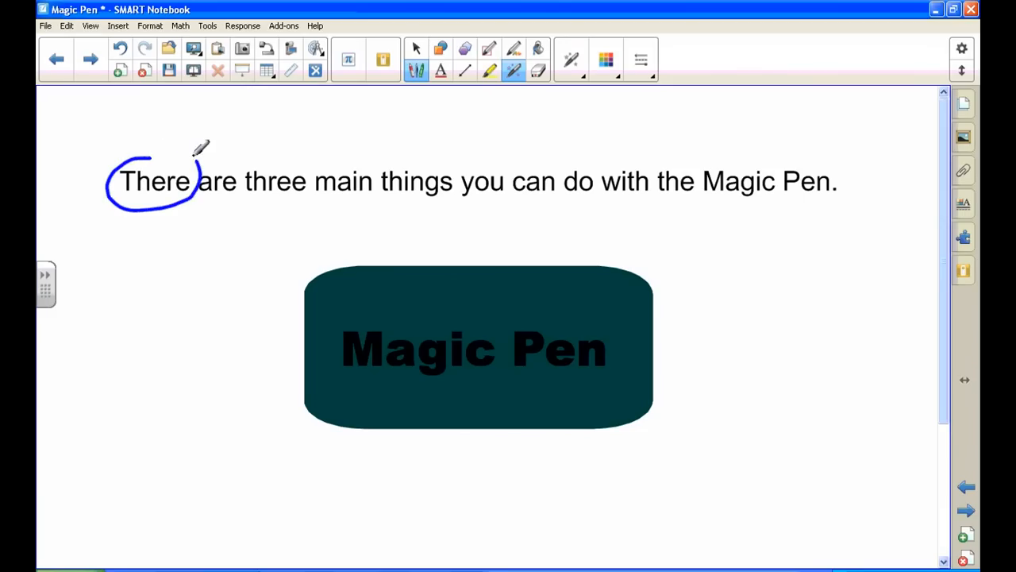
left_click(156, 181)
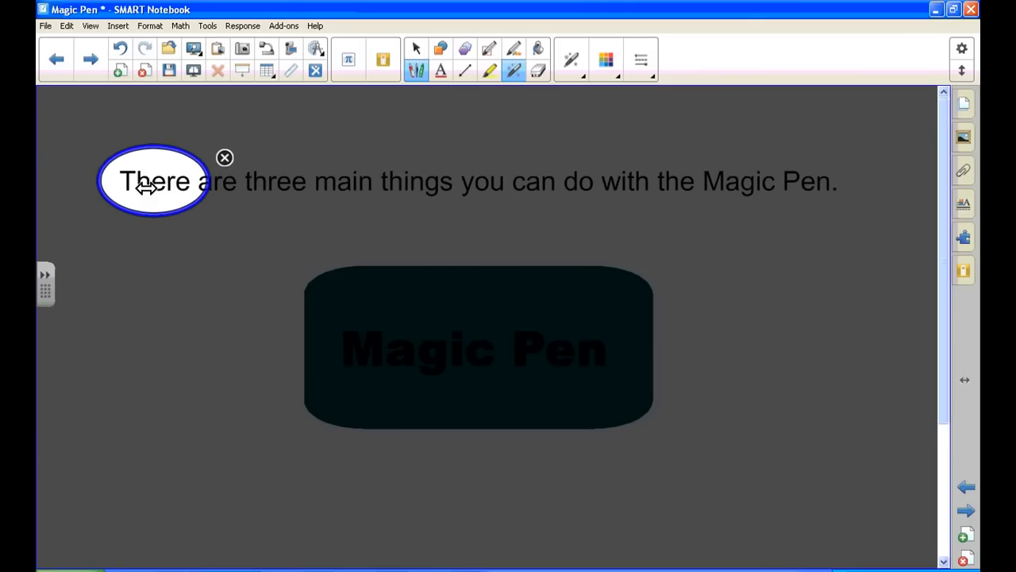
mouse_move(152, 216)
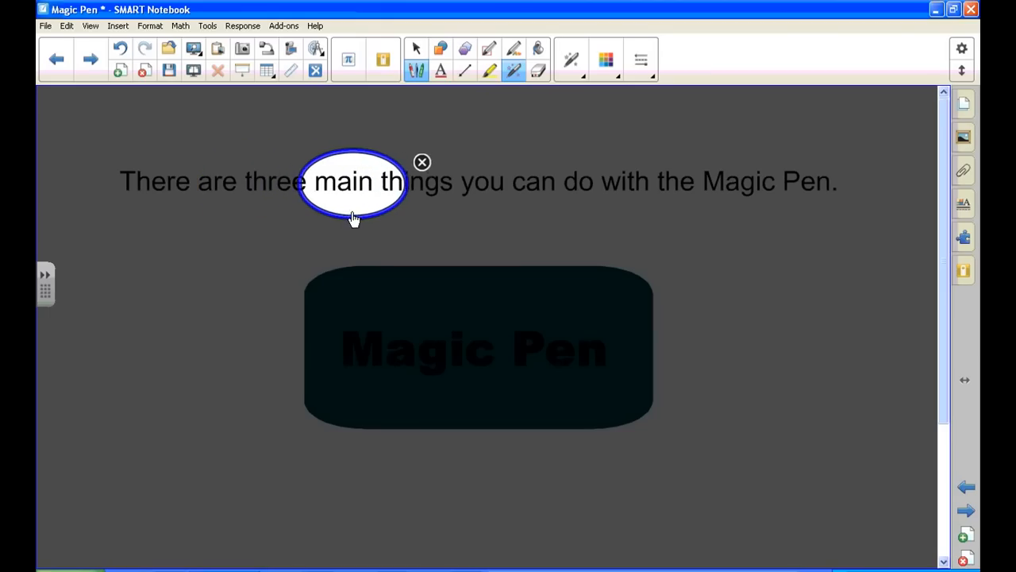
left_click_drag(352, 183, 411, 177)
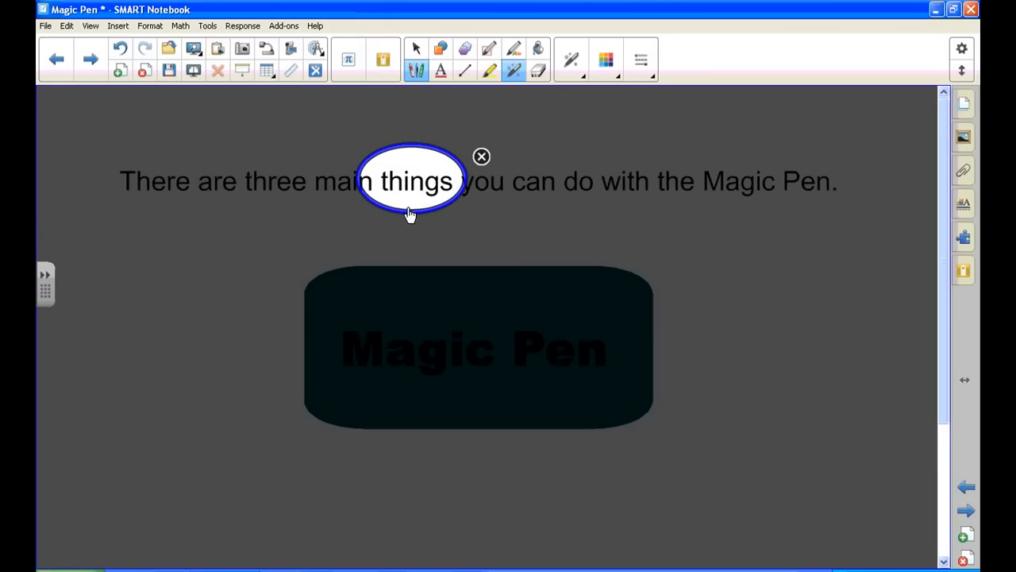
mouse_move(479, 162)
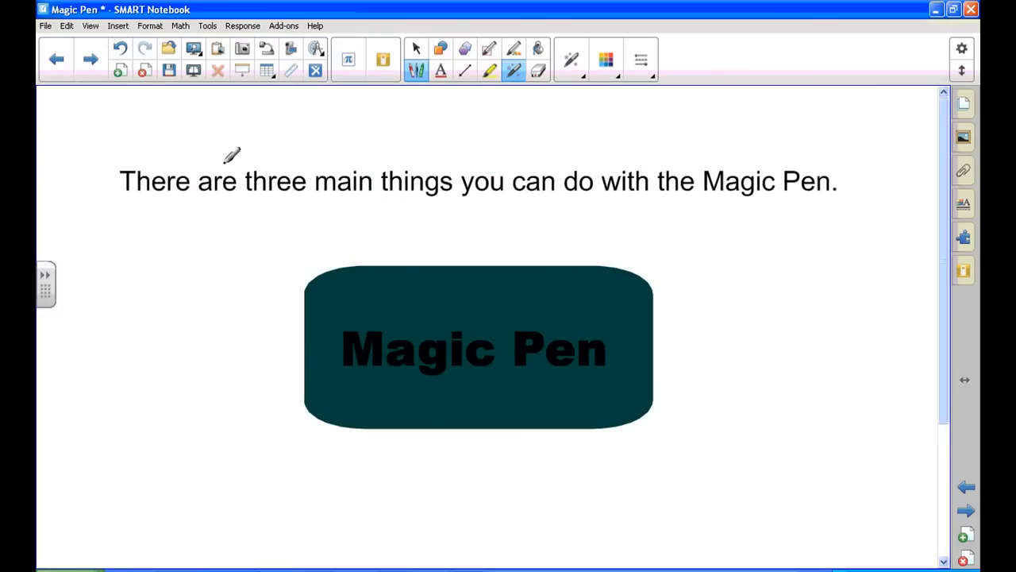
mouse_move(267, 167)
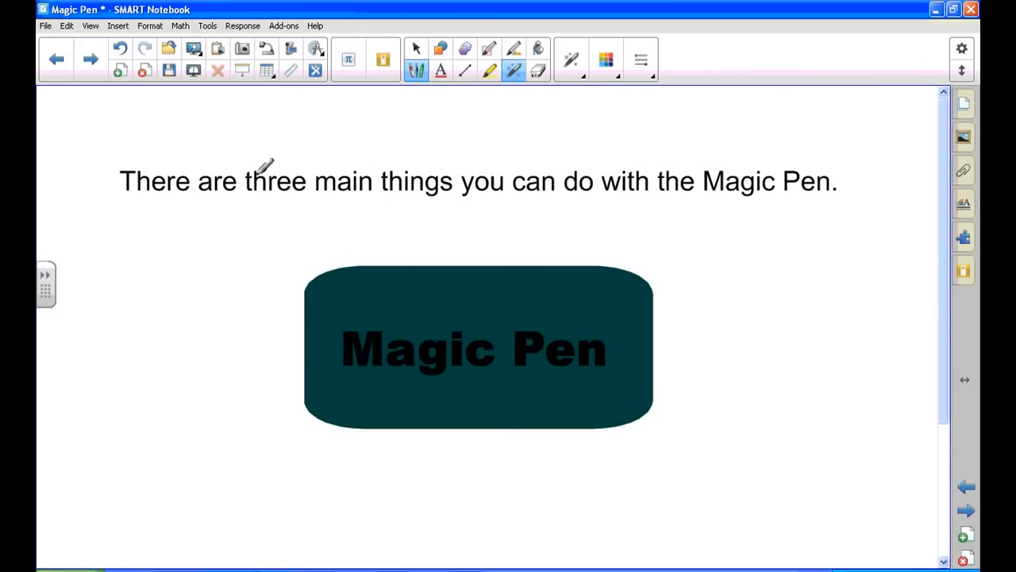
mouse_move(246, 153)
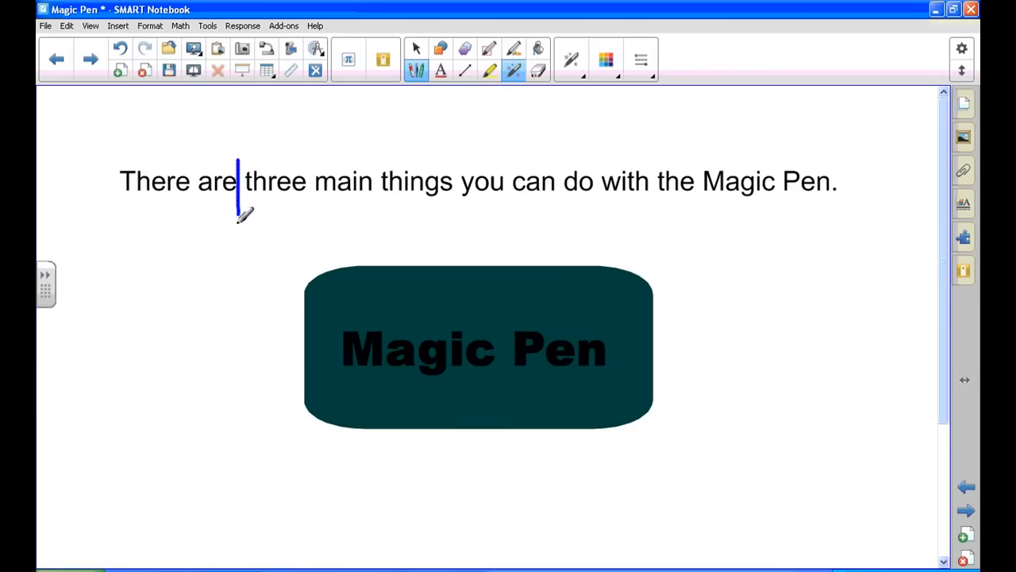
left_click_drag(238, 162, 314, 214)
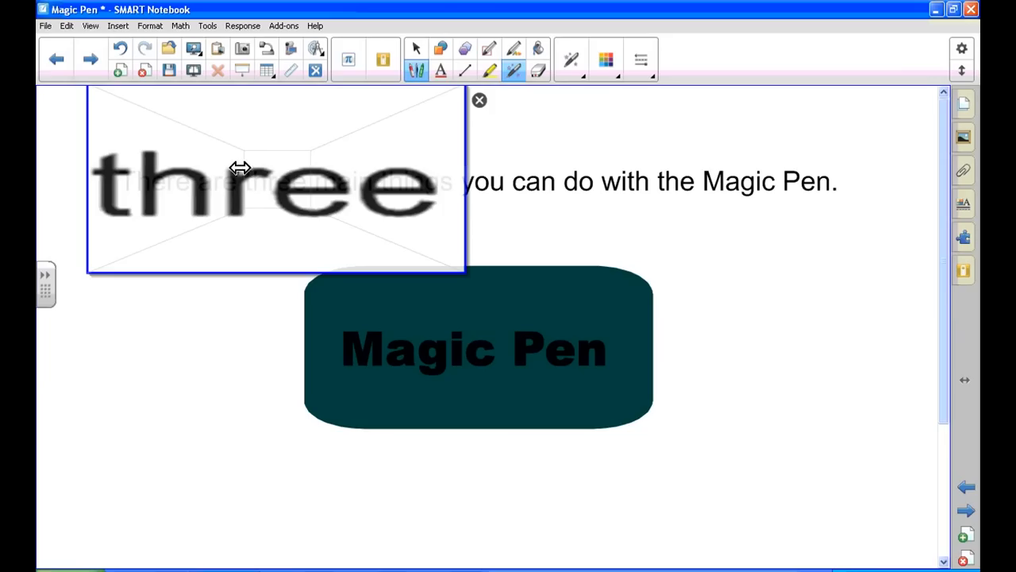
mouse_move(266, 169)
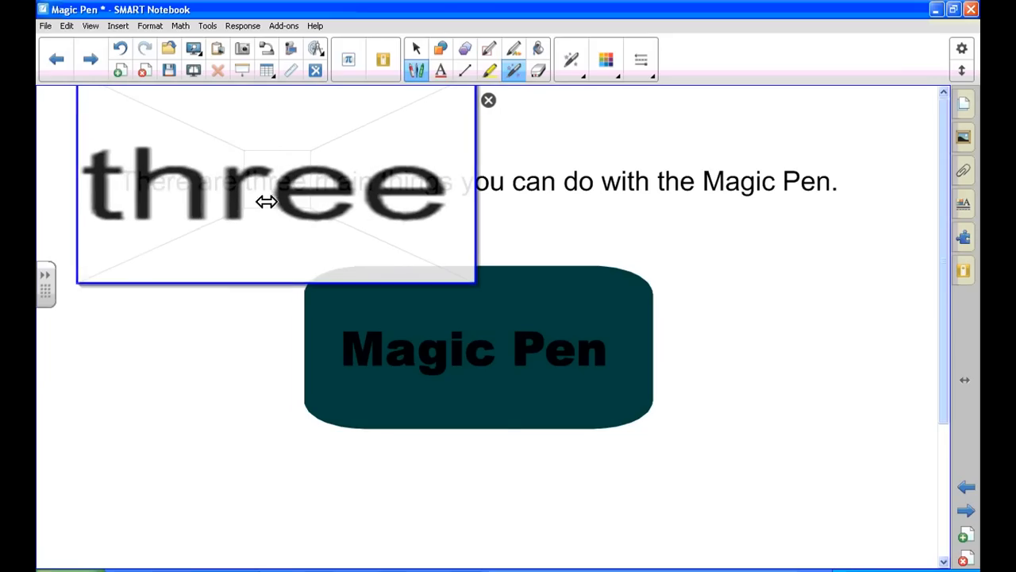
mouse_move(261, 283)
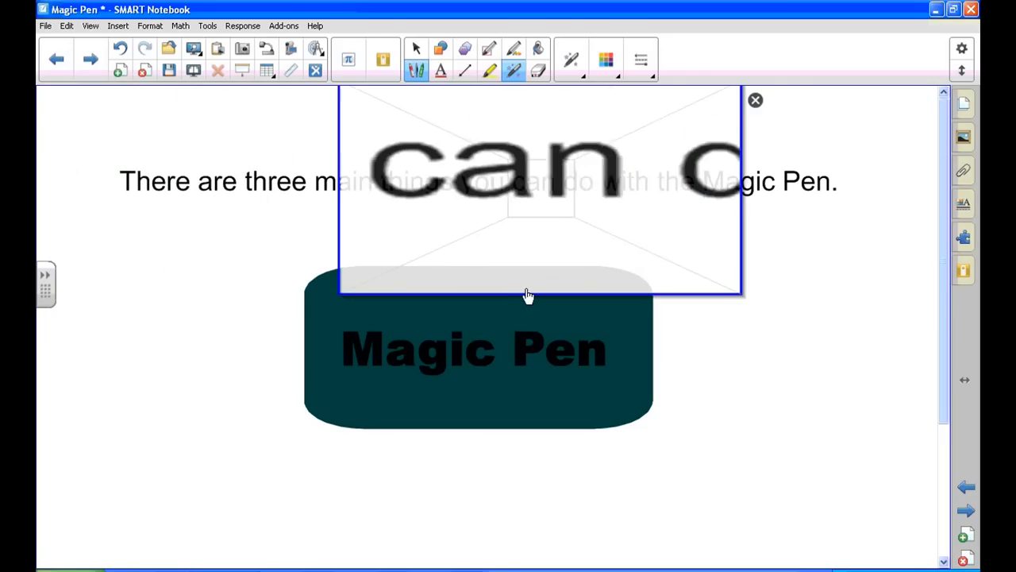
left_click_drag(527, 295, 607, 286)
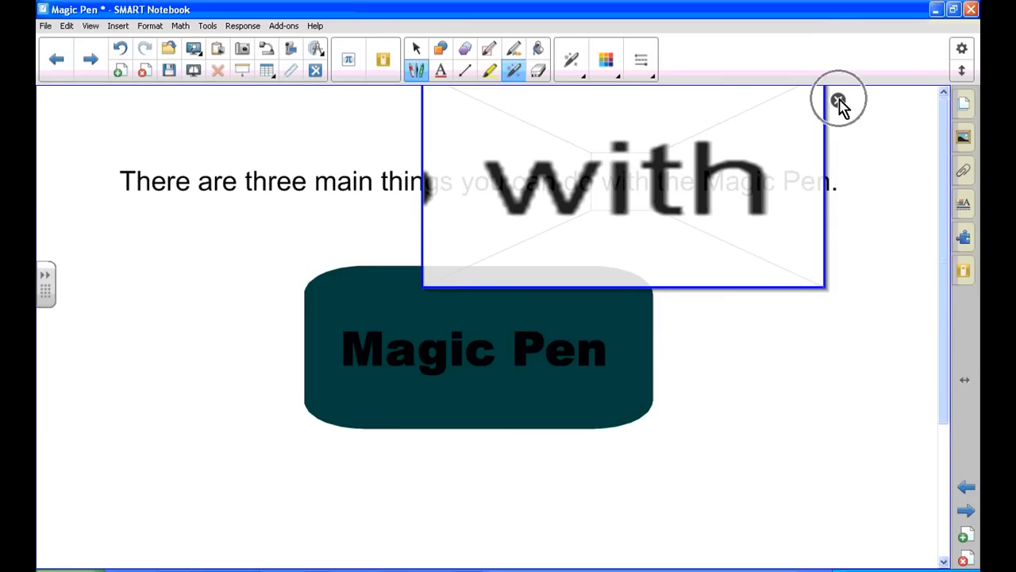
left_click(840, 98)
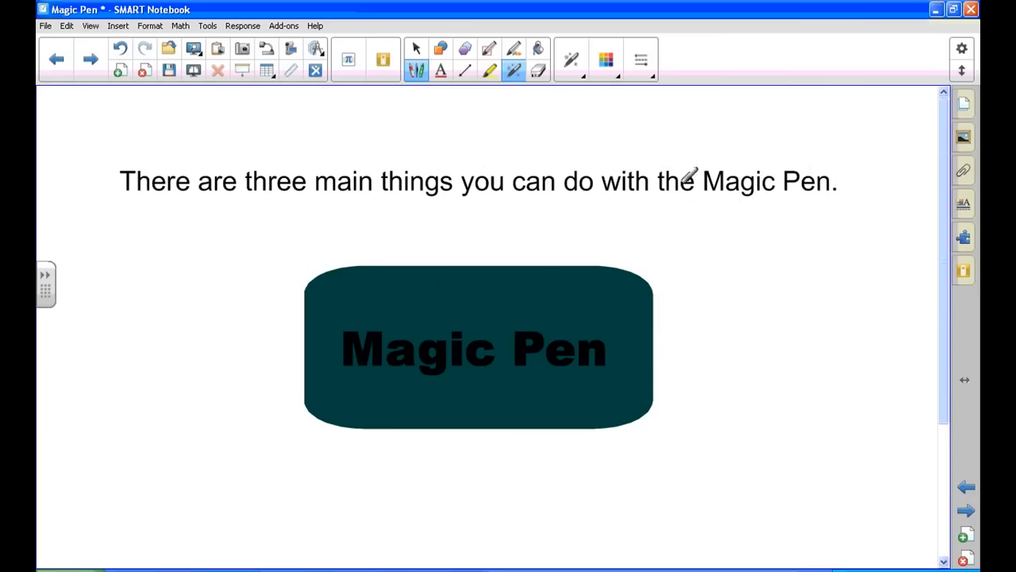
mouse_move(427, 166)
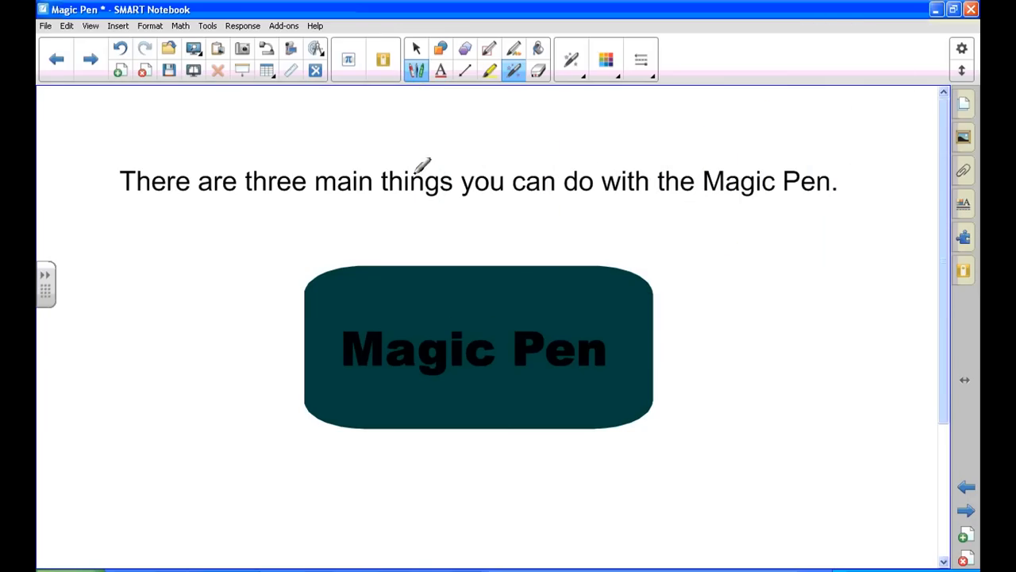
Step: Return to the Select arrow and drag the Magic Pen box slightly lower
left_click(416, 49)
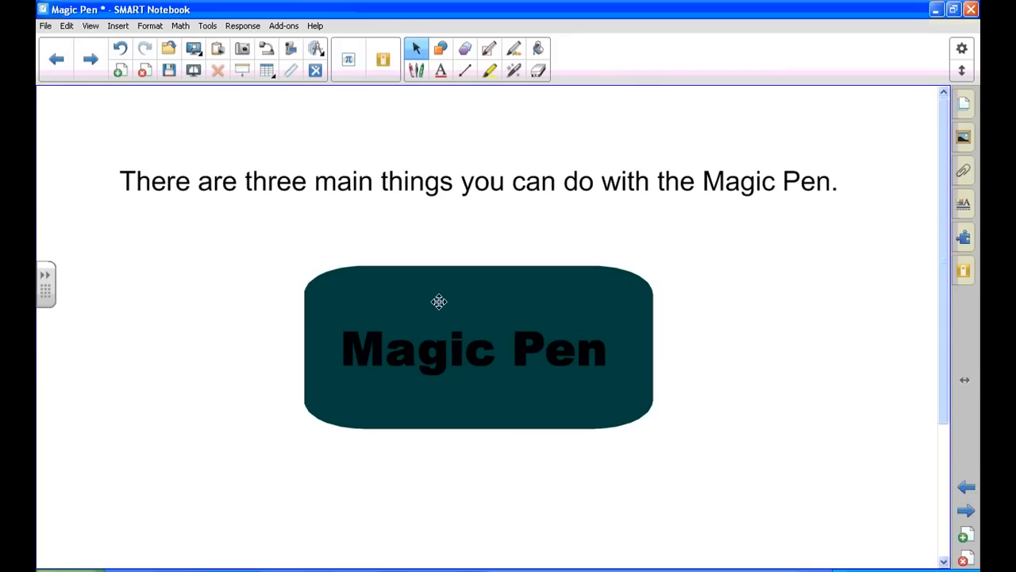
left_click_drag(438, 302, 435, 321)
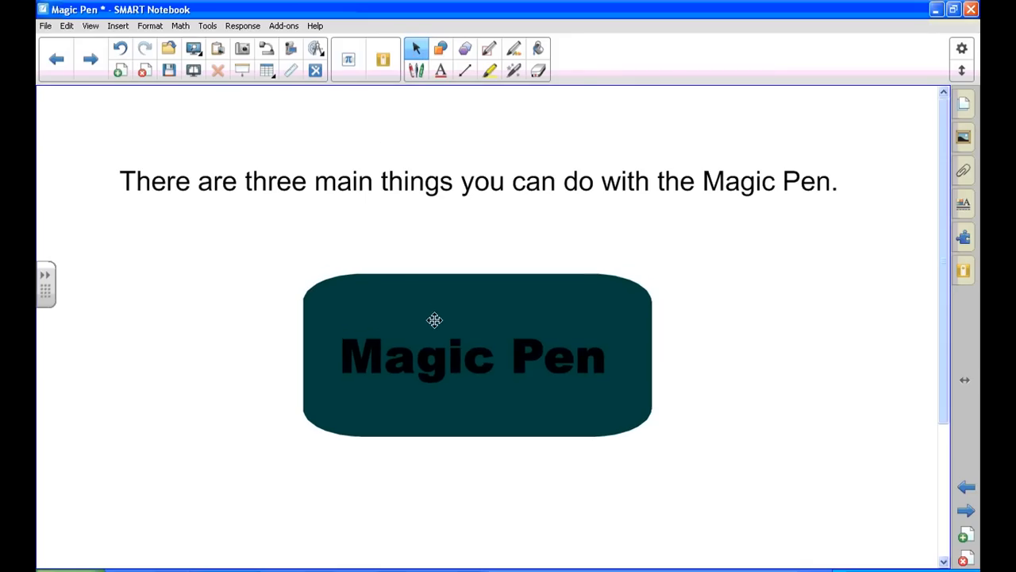